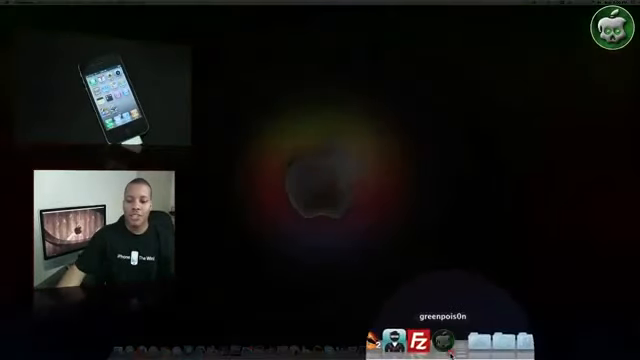
- Launch greenpois0n from the Dock so its jailbreak directions window appears
click(392, 340)
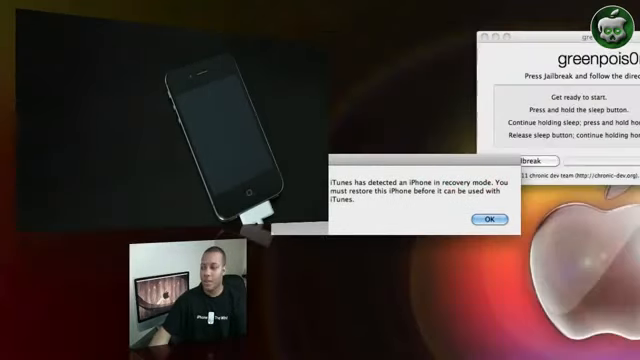
- Dismiss the iTunes recovery-mode alert with OK, leaving greenpois0n's directions visible
click(472, 220)
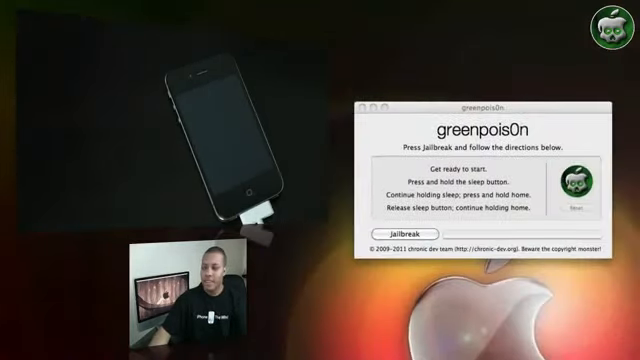